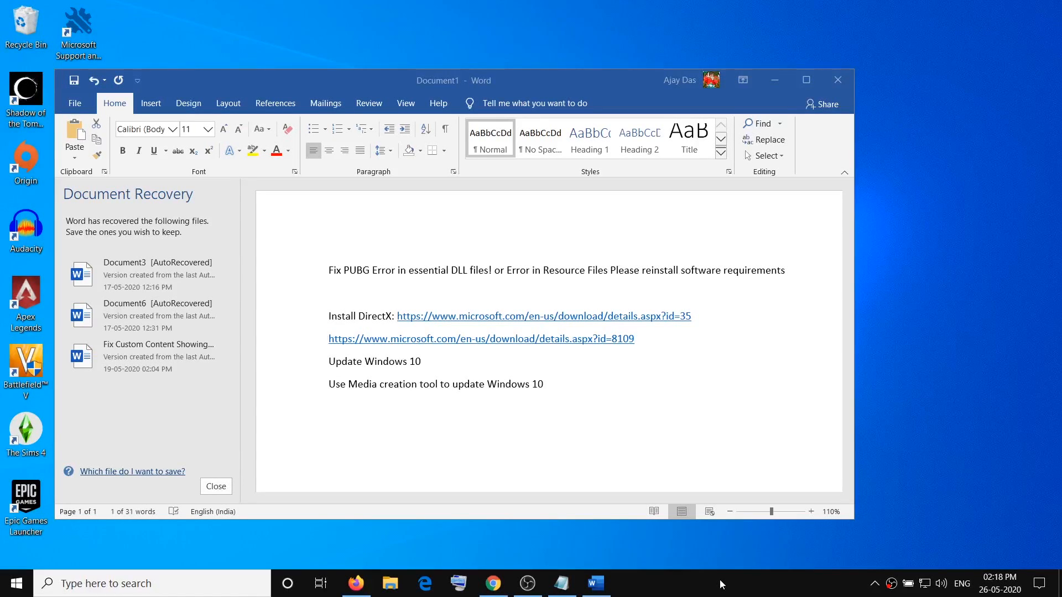
mouse_move(703, 393)
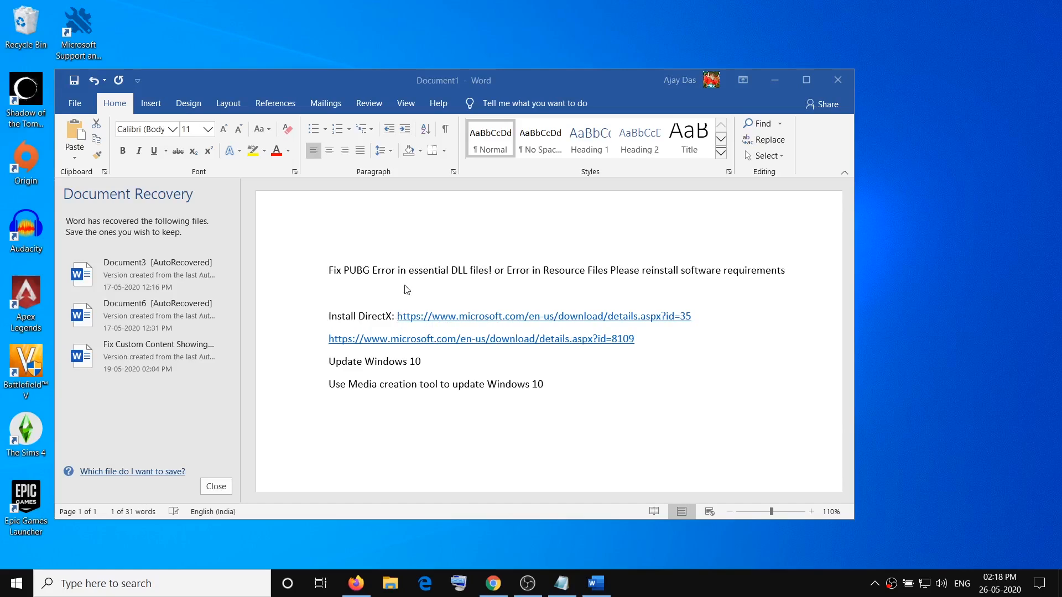
mouse_move(489, 281)
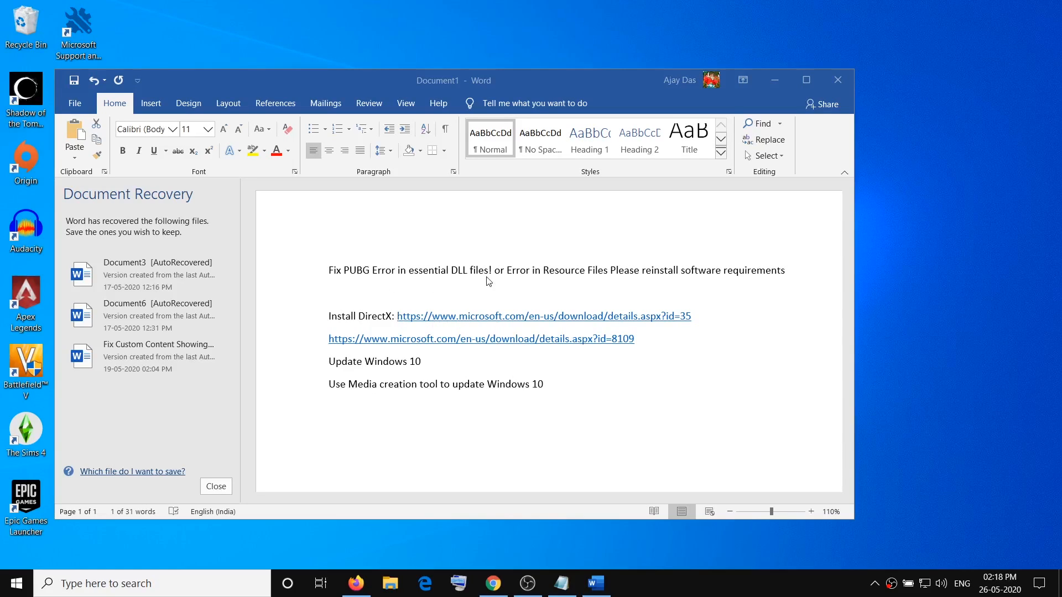
mouse_move(588, 280)
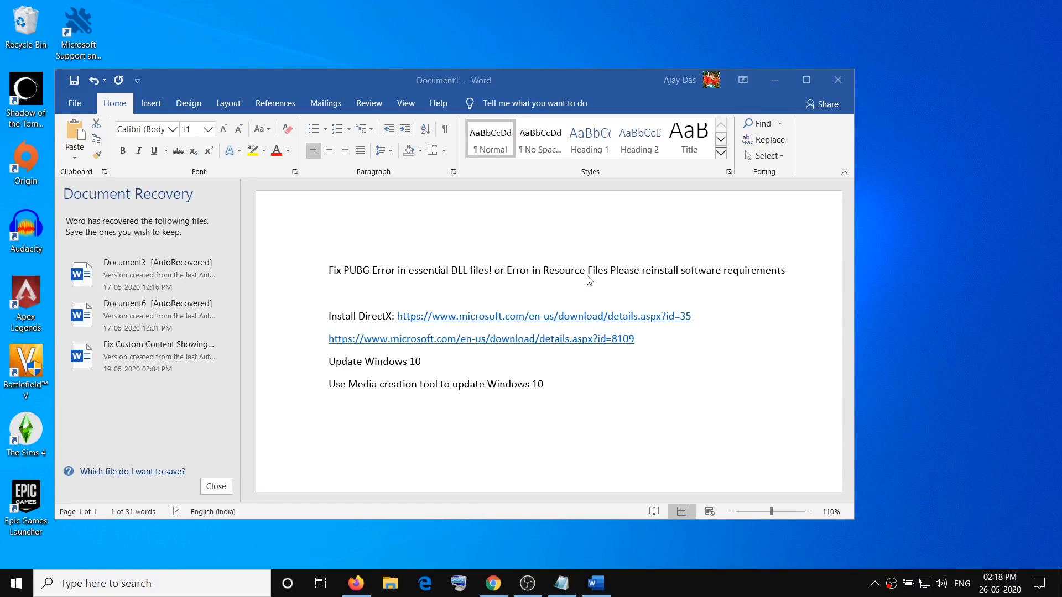
Select the first DirectX download link (id=35) in the PUBG DLL fixes notes
triple_click(480, 338)
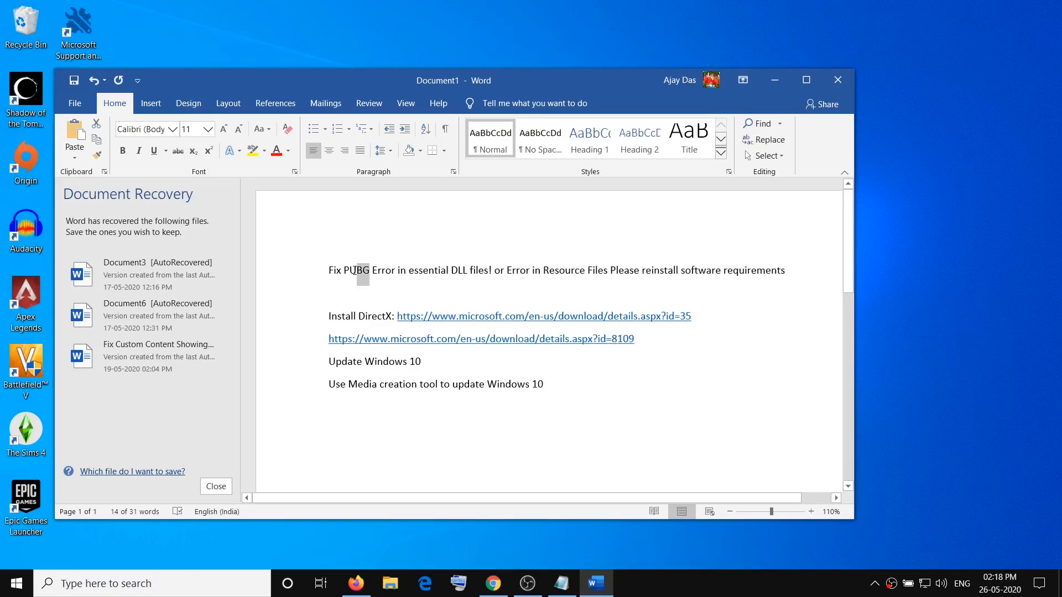
double_click(354, 271)
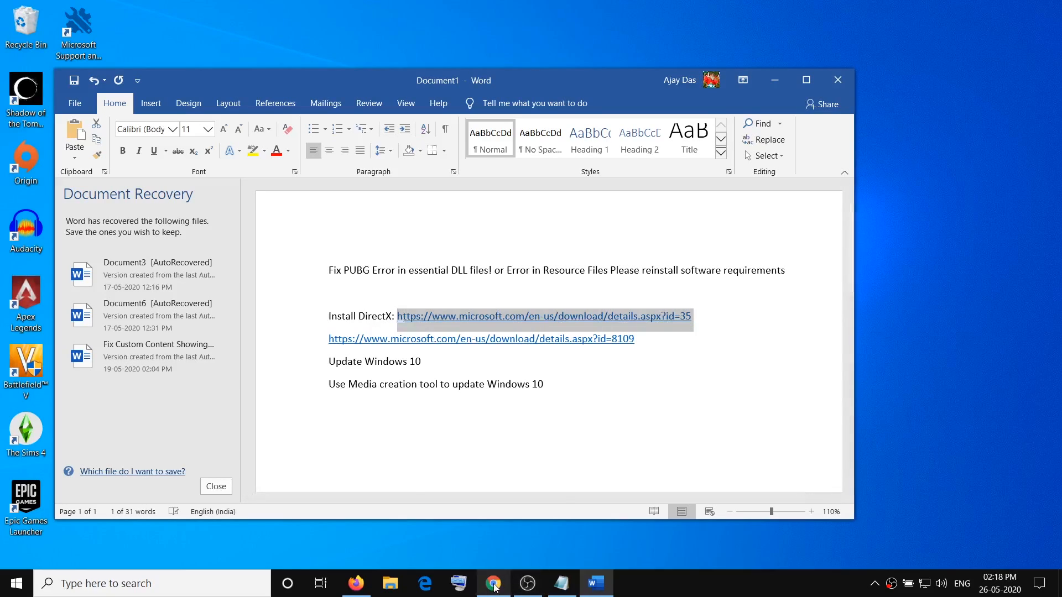
Load the DirectX End-User Runtime Web Installer page in maximized Chrome and download it
click(493, 582)
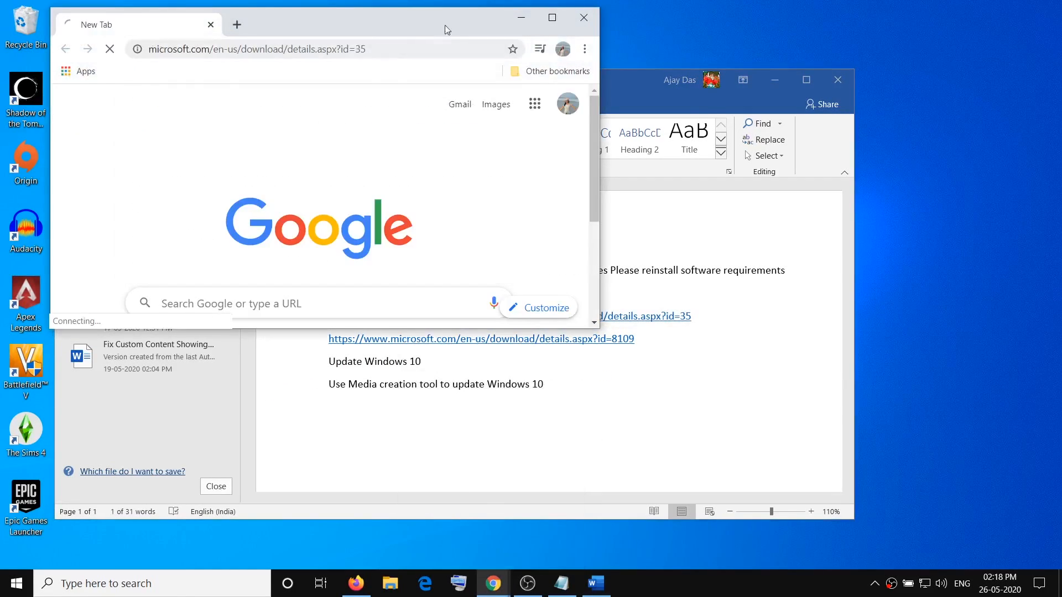
click(551, 18)
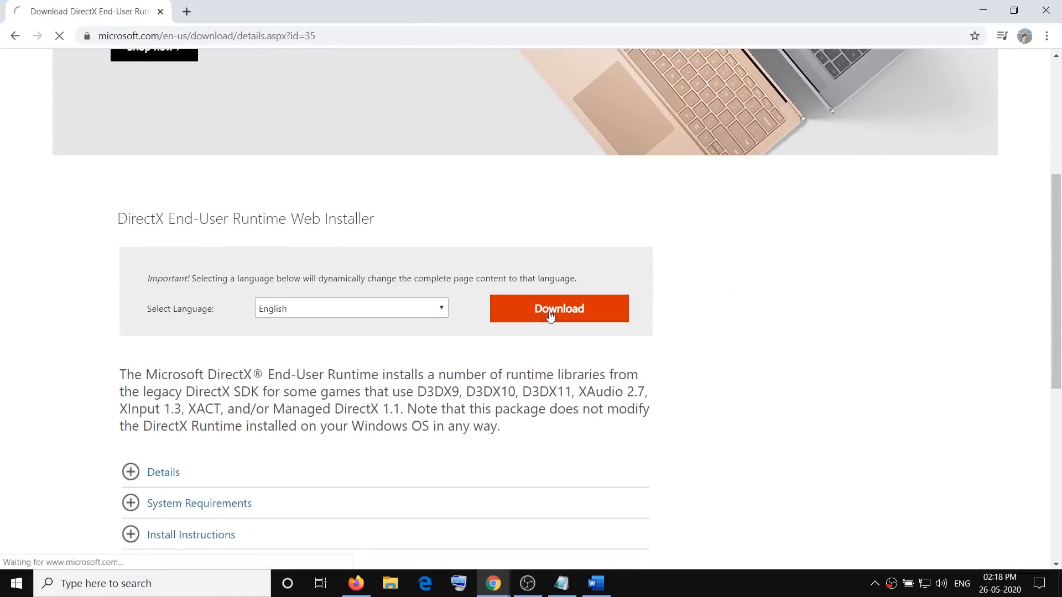
click(558, 308)
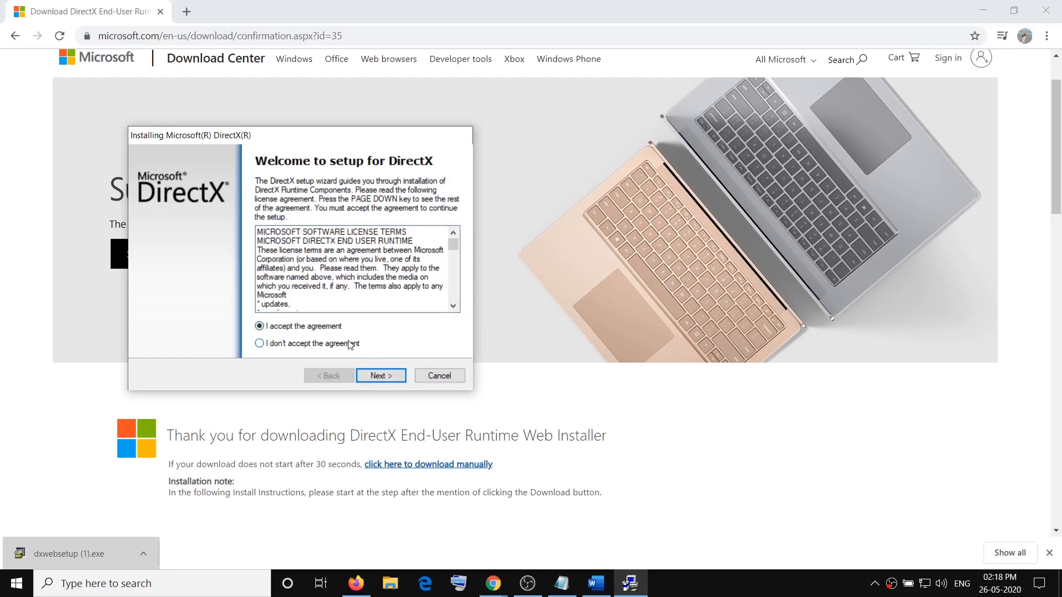
Accept the DirectX licence, skip the Bing Bar offer to begin installing, then close setup
click(380, 376)
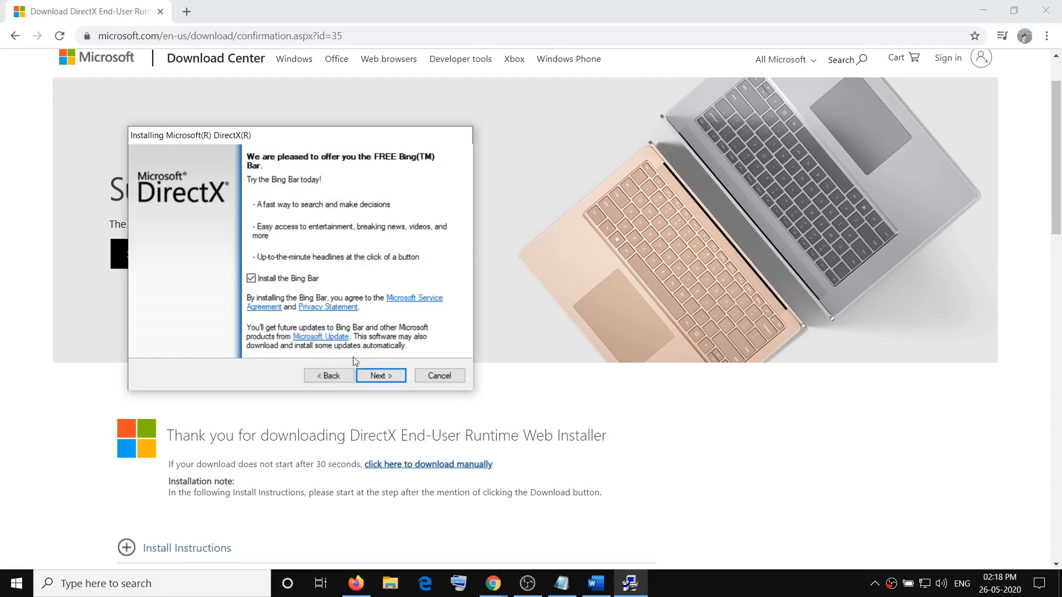
click(380, 376)
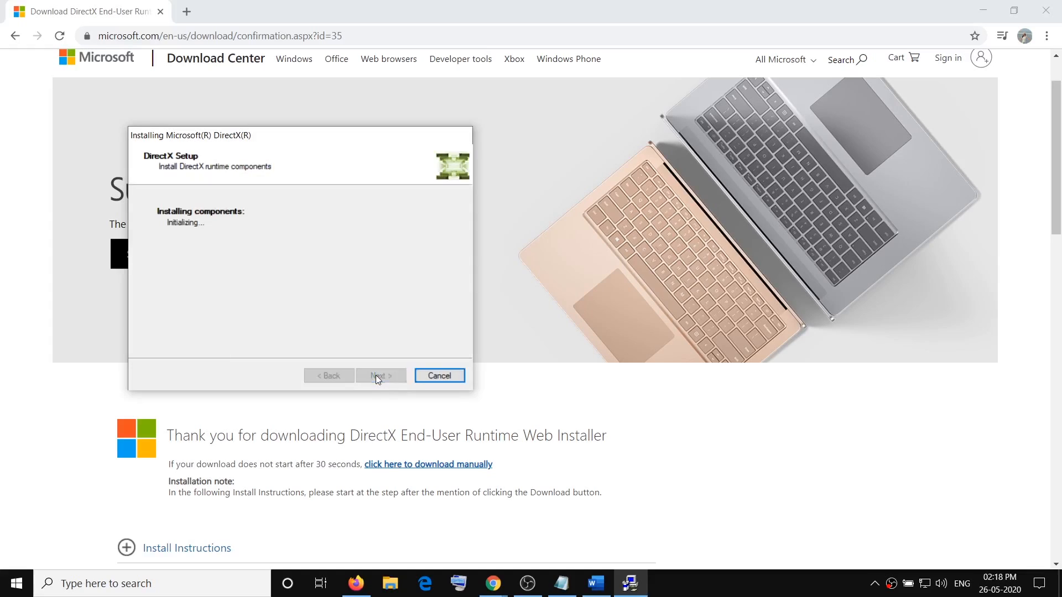
mouse_move(491, 379)
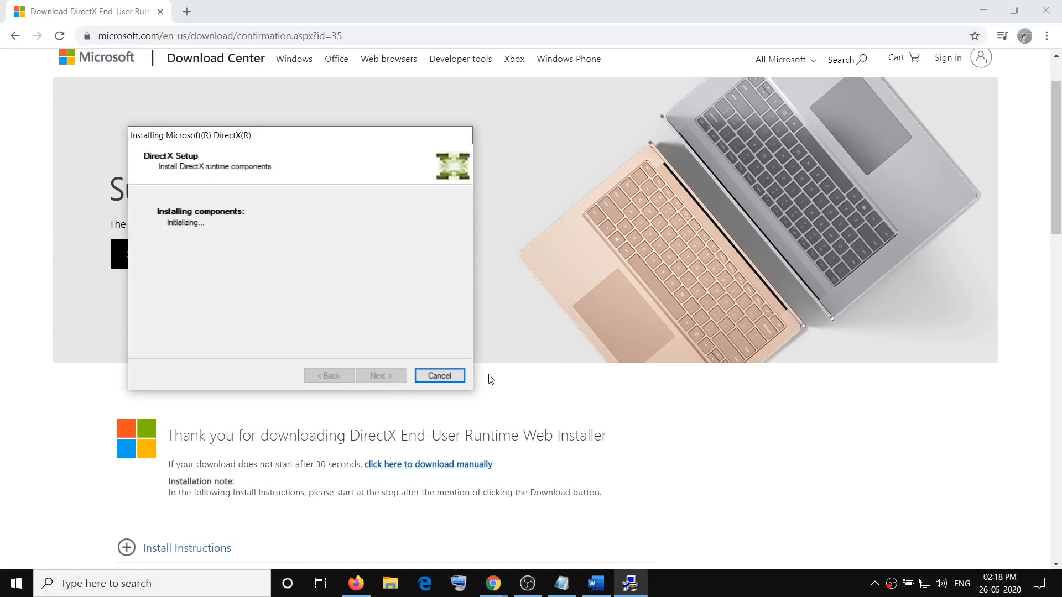
mouse_move(455, 380)
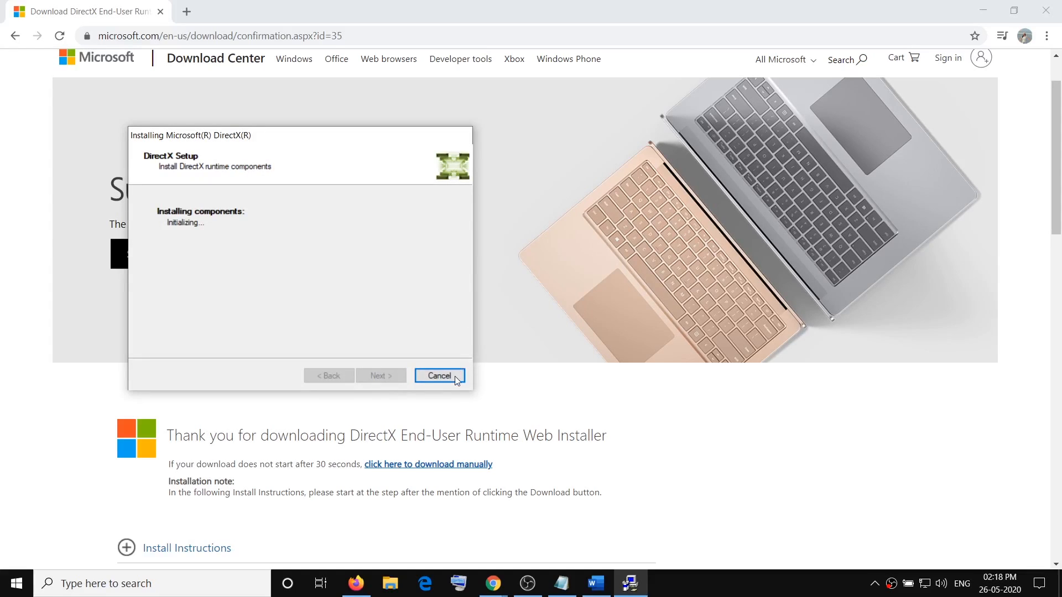
mouse_move(616, 427)
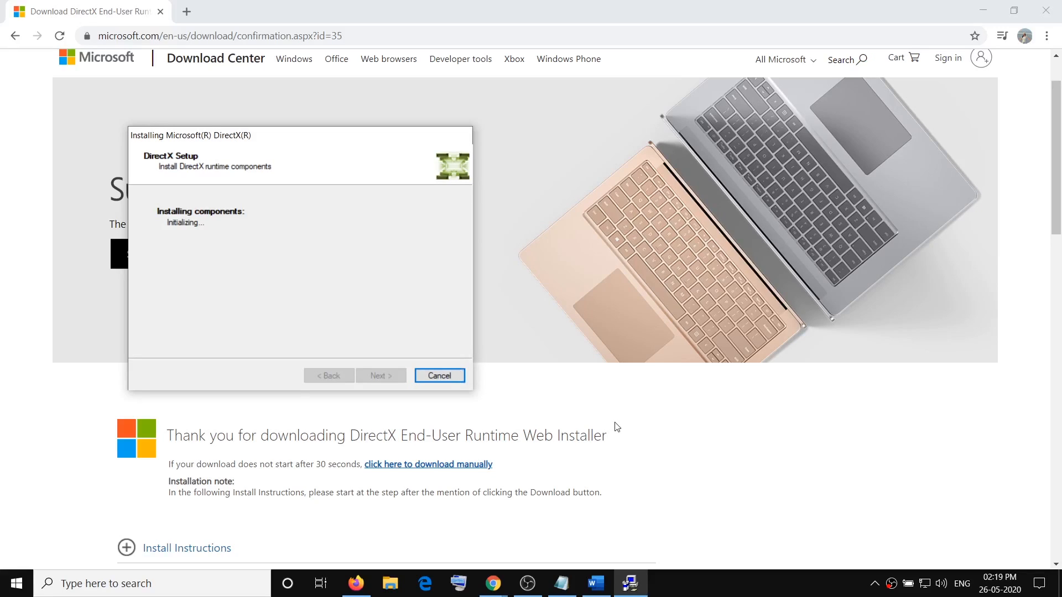
mouse_move(360, 312)
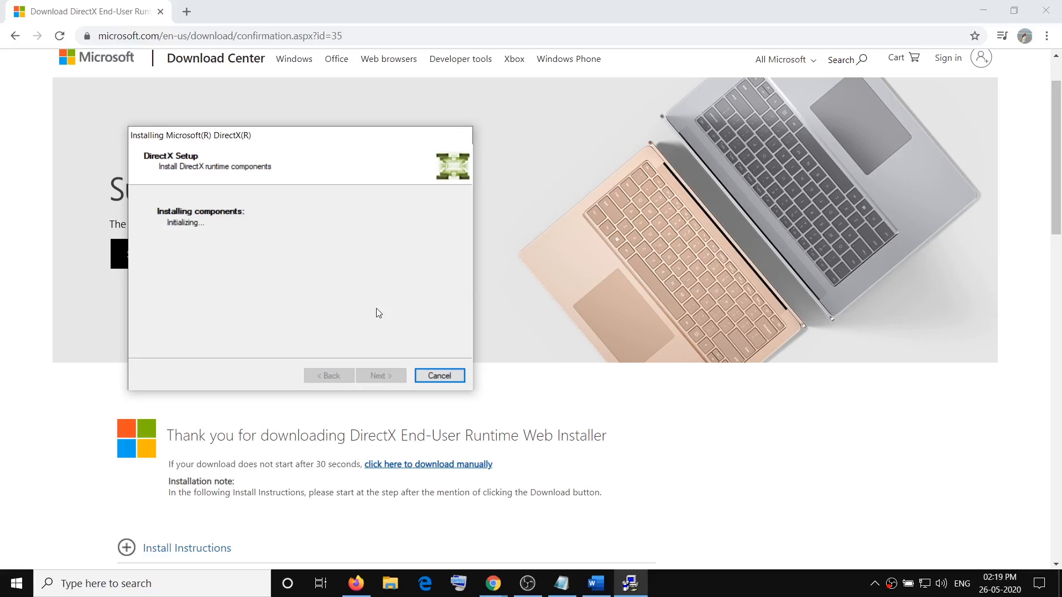
click(439, 376)
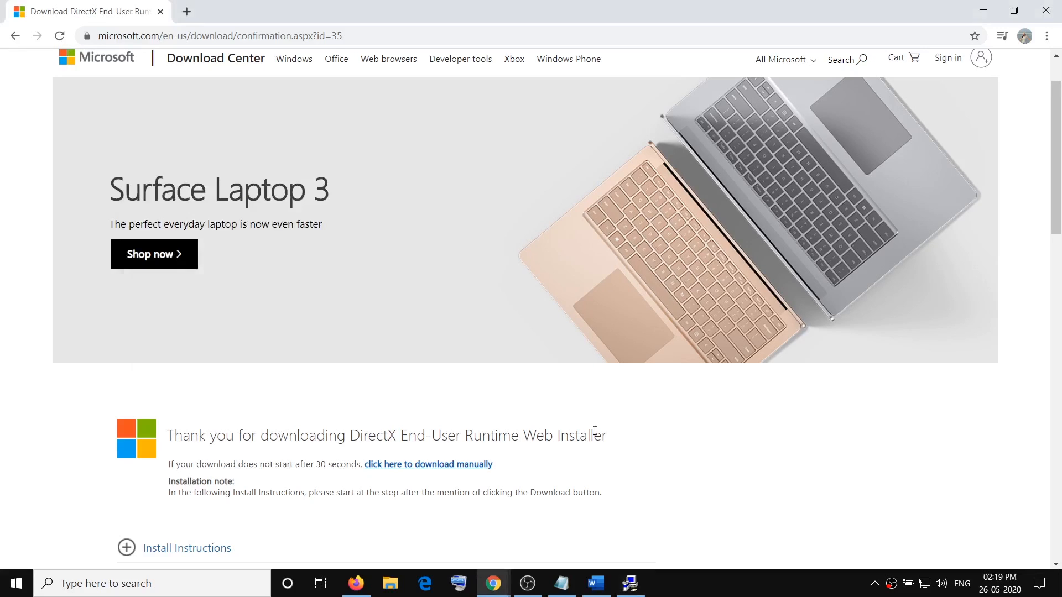
mouse_move(594, 571)
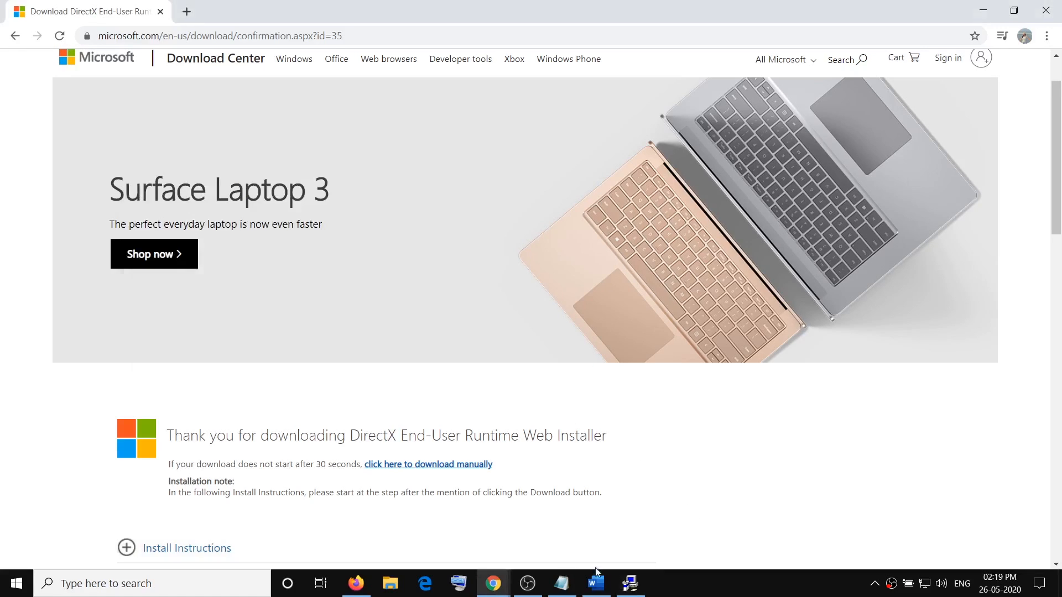
Get the id=8109 link from the notes and download the June 2010 runtimes package
click(594, 583)
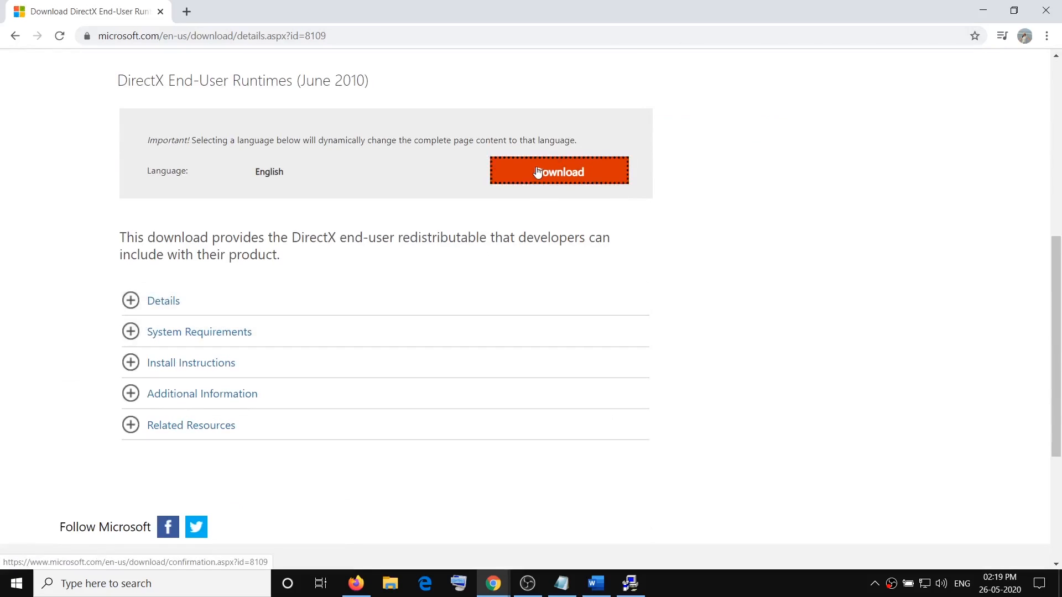
click(558, 172)
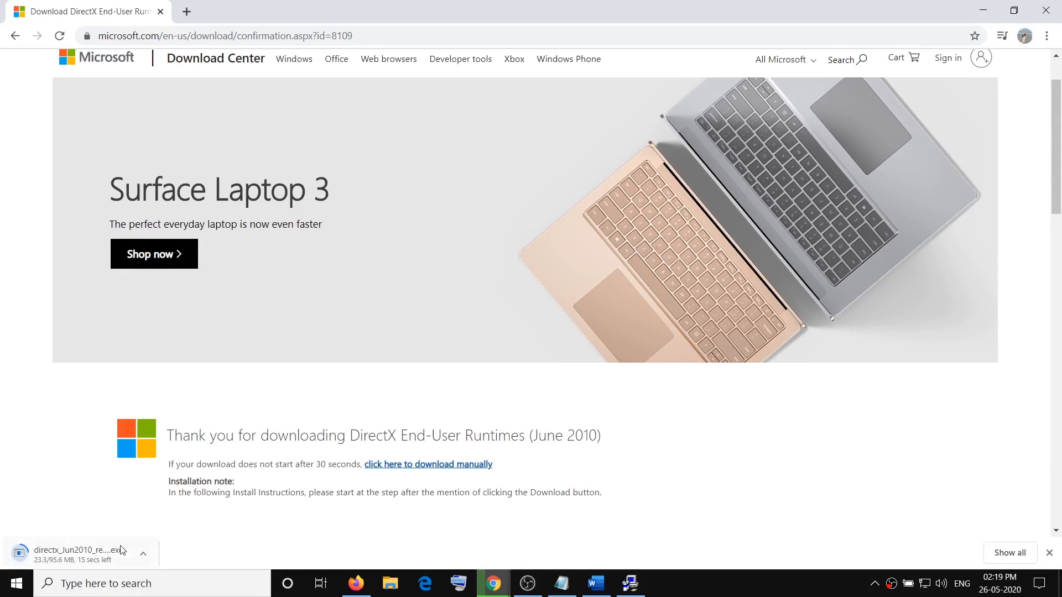
click(593, 582)
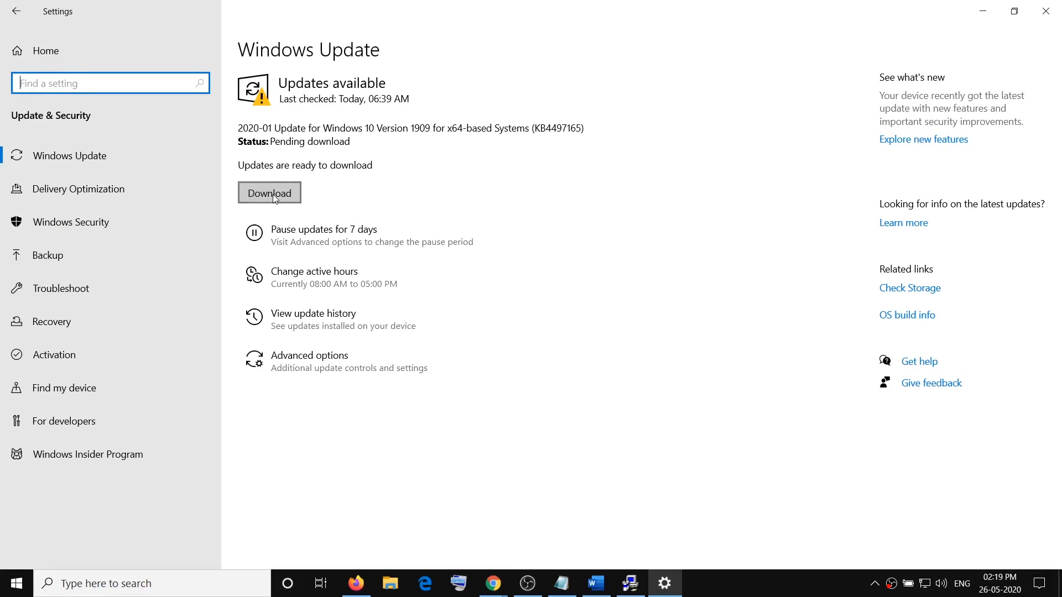
mouse_move(326, 152)
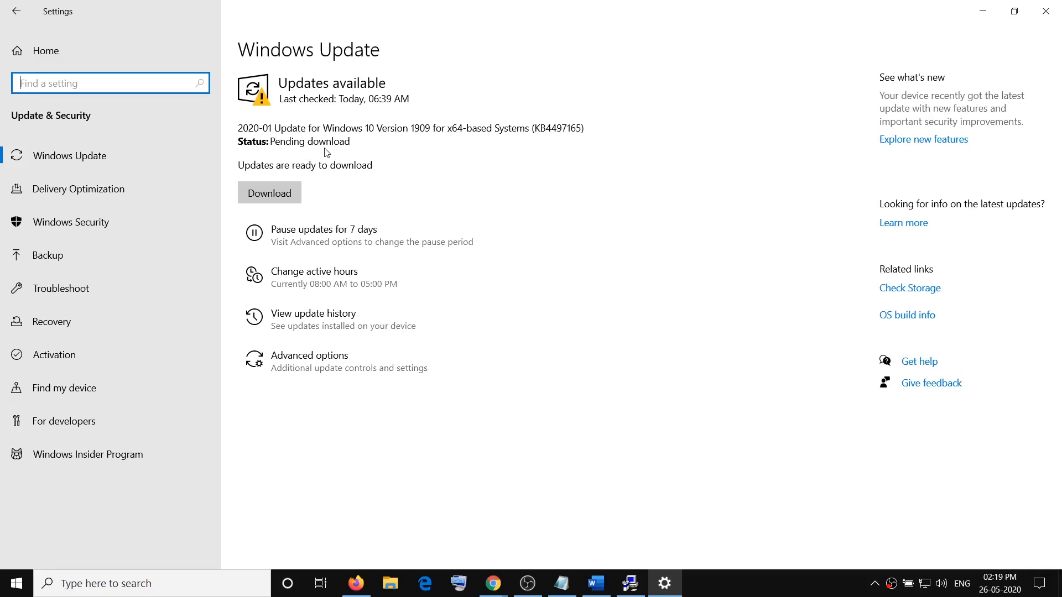
mouse_move(1034, 36)
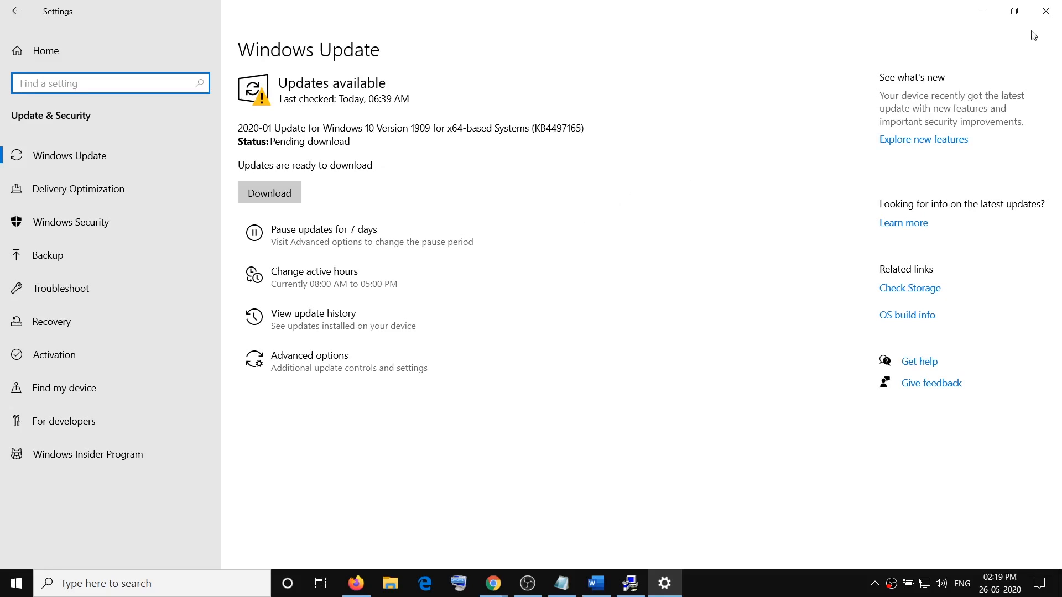
mouse_move(511, 139)
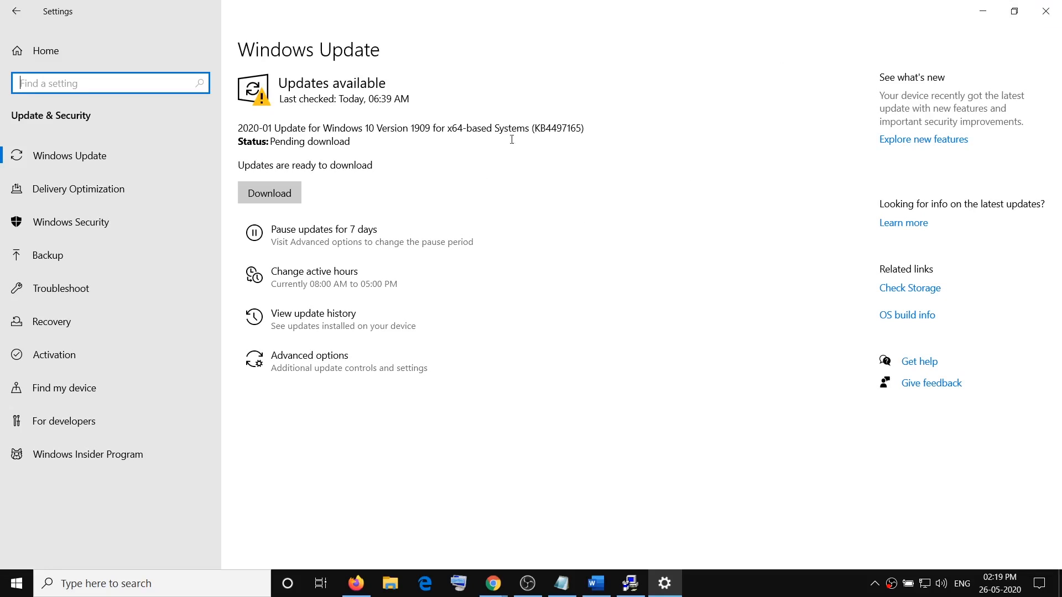
mouse_move(325, 319)
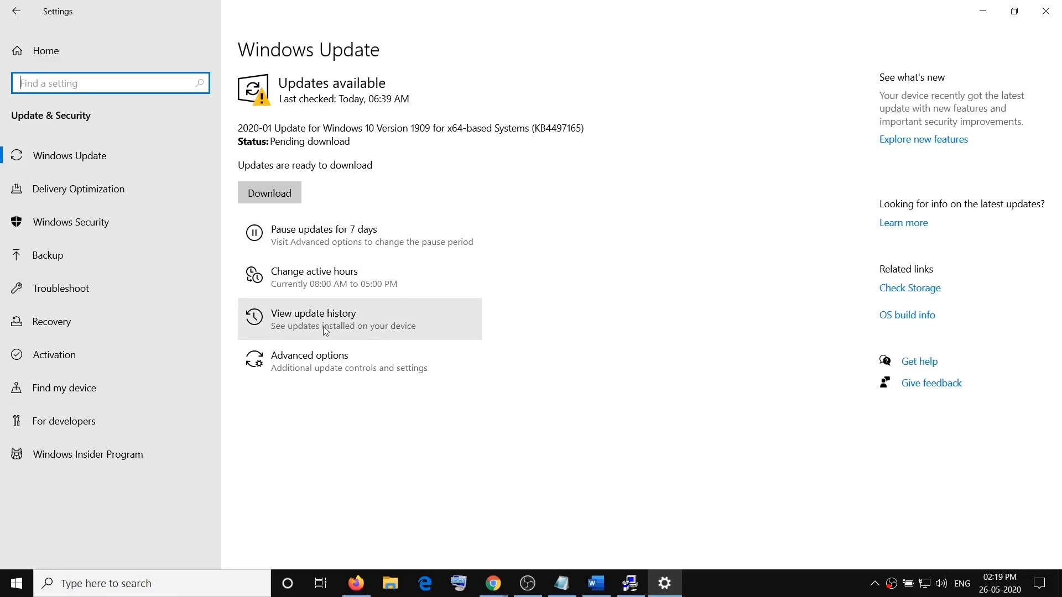
View the Windows update history, then open Installed Updates in Control Panel
click(313, 319)
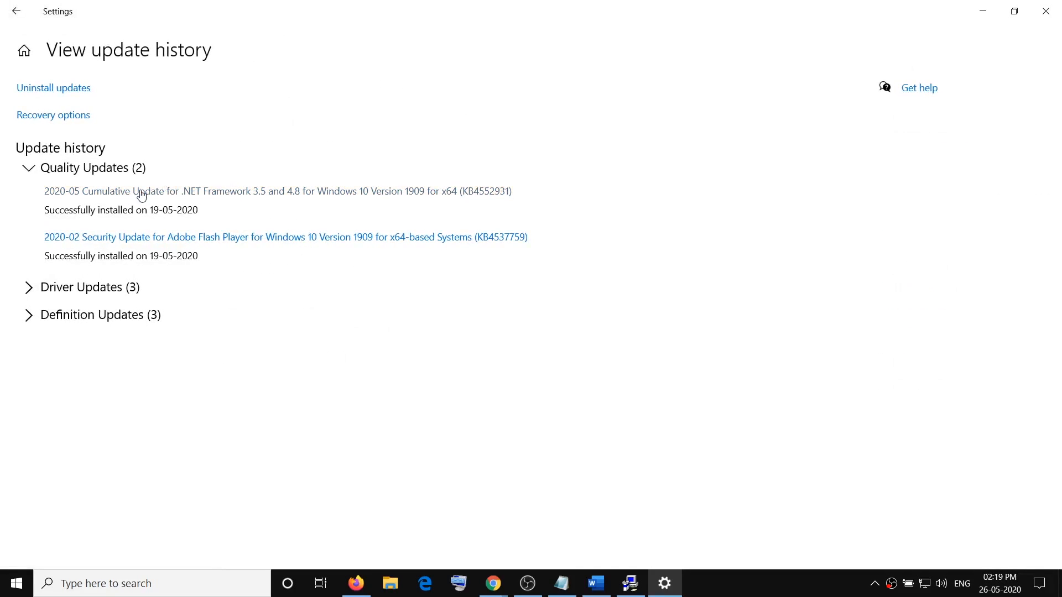
mouse_move(446, 197)
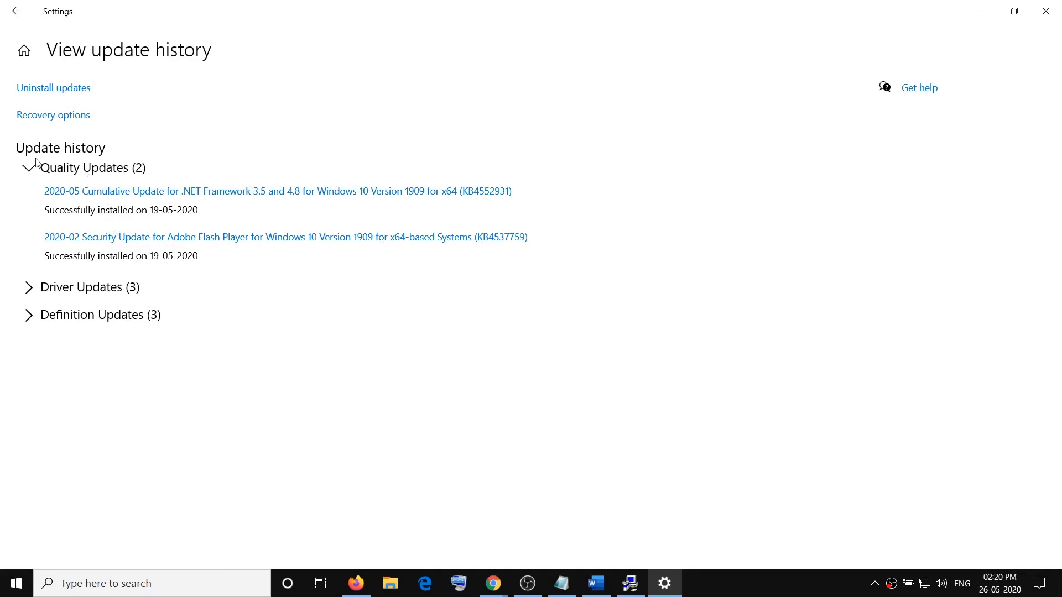
mouse_move(54, 88)
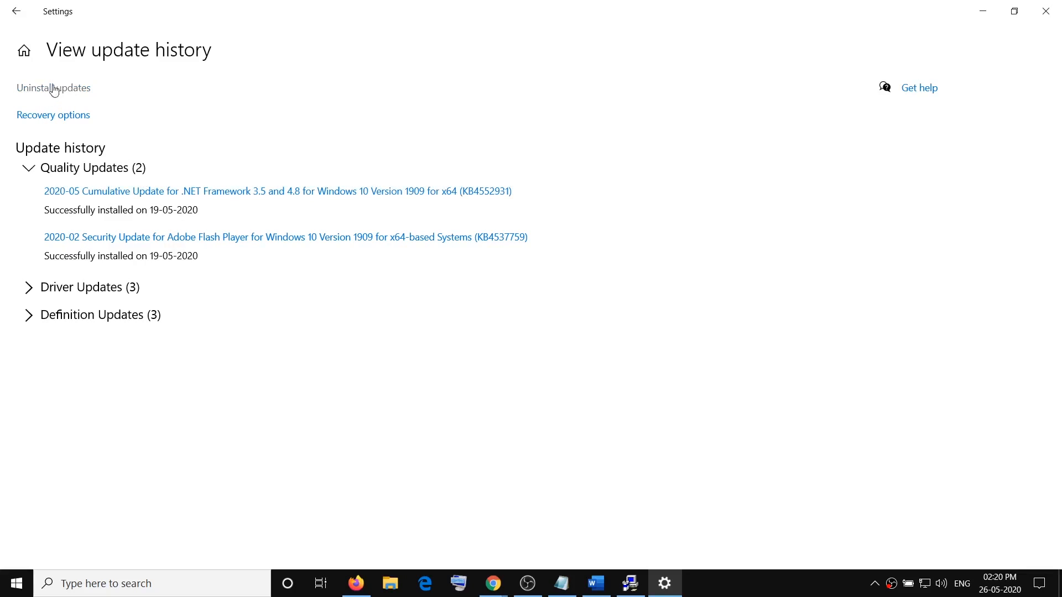
click(53, 87)
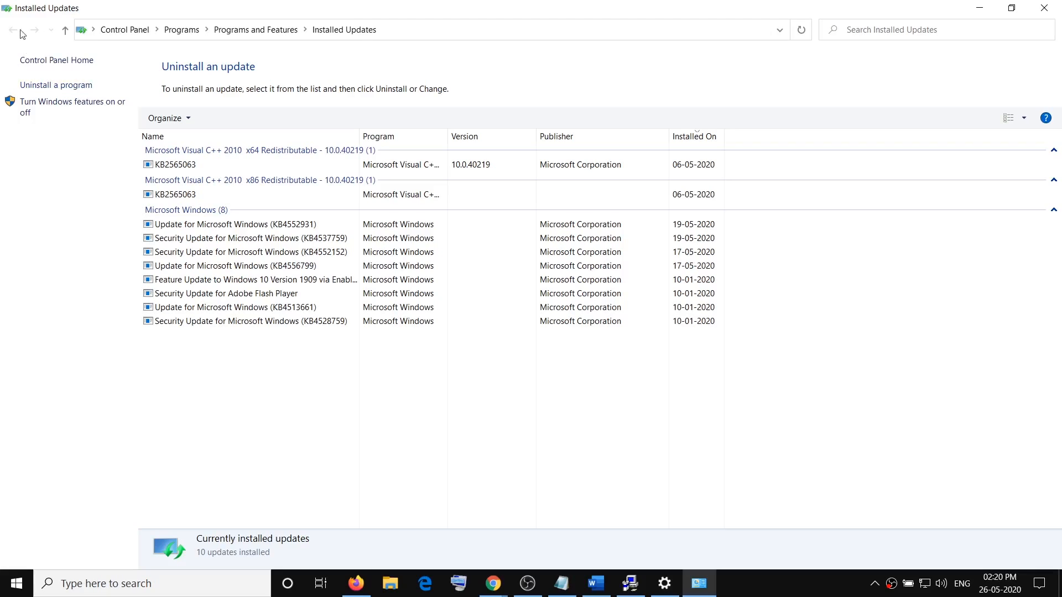
Select the KB4552931 Update for Microsoft Windows to show its details
click(243, 224)
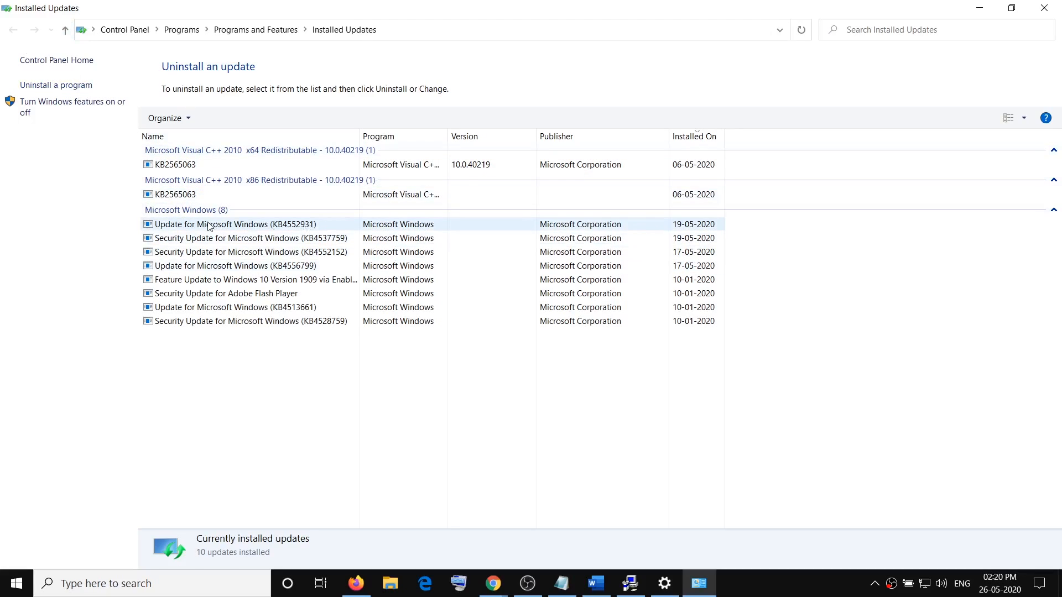
click(227, 224)
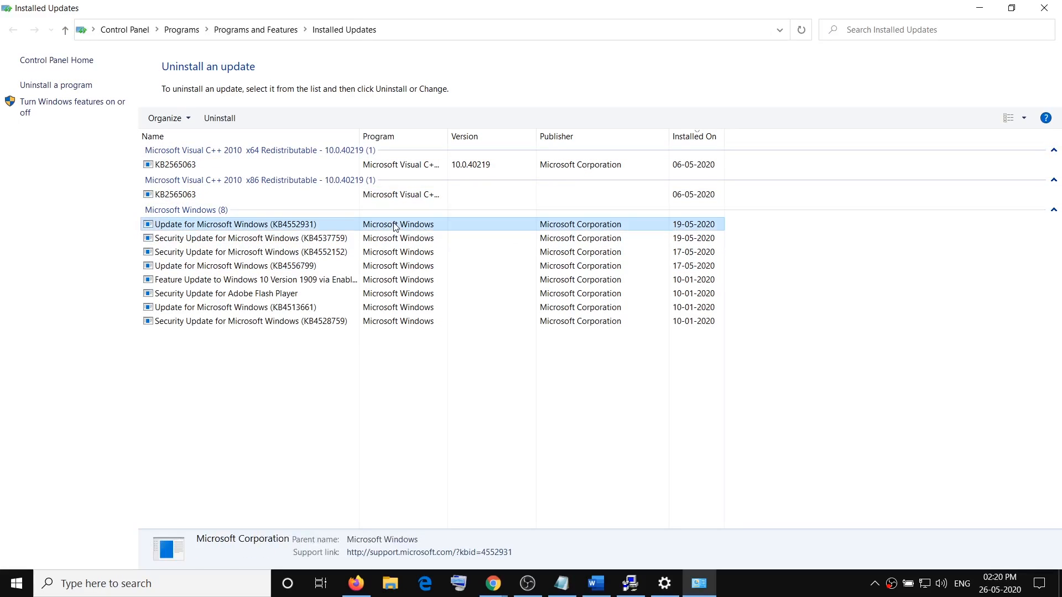
mouse_move(963, 5)
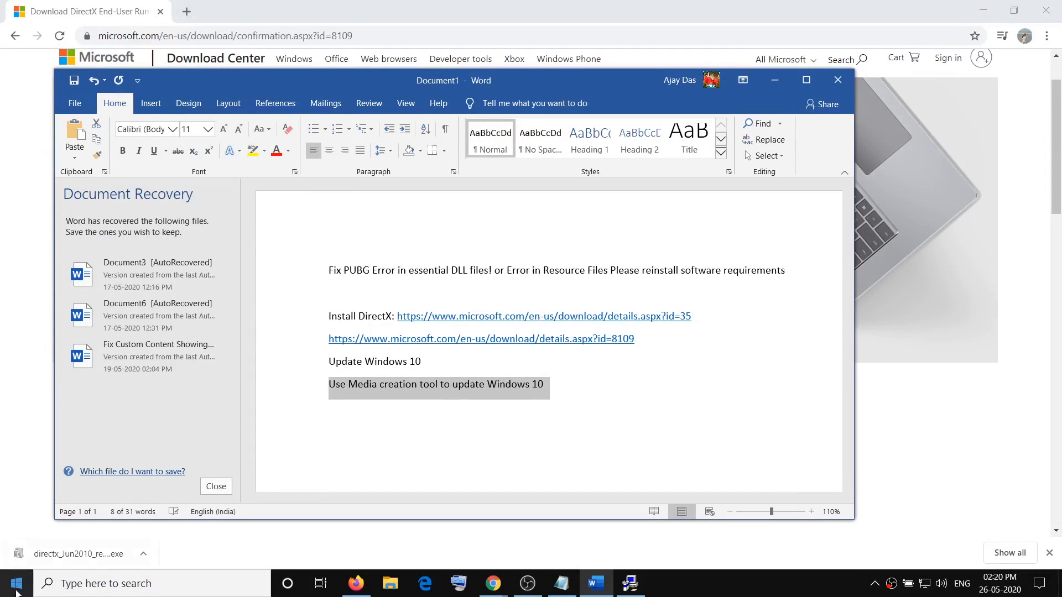
Search Google for 'media creation tool' in a new Chrome tab
click(350, 11)
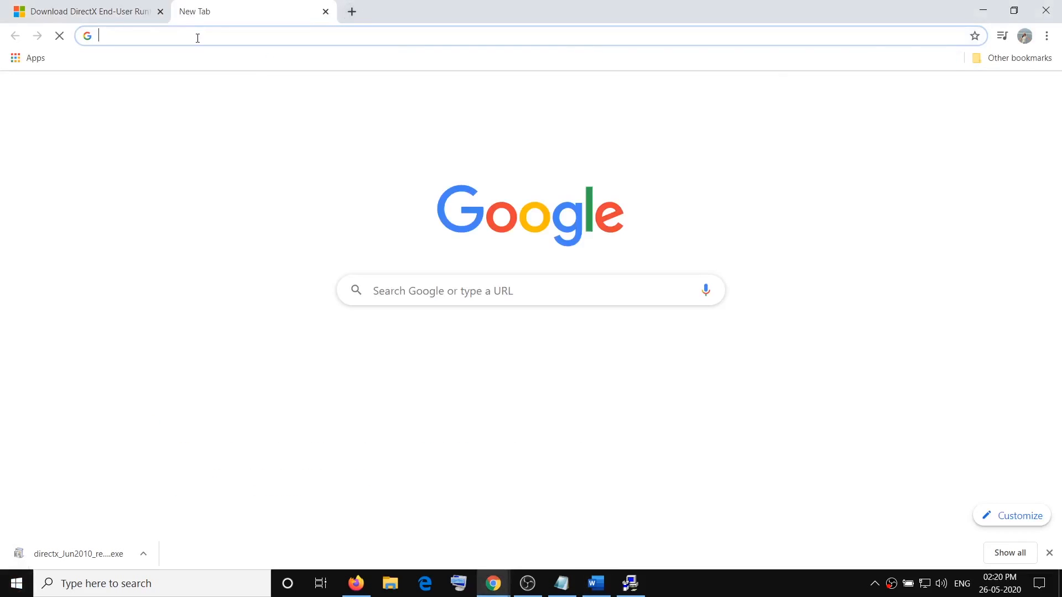
click(196, 36)
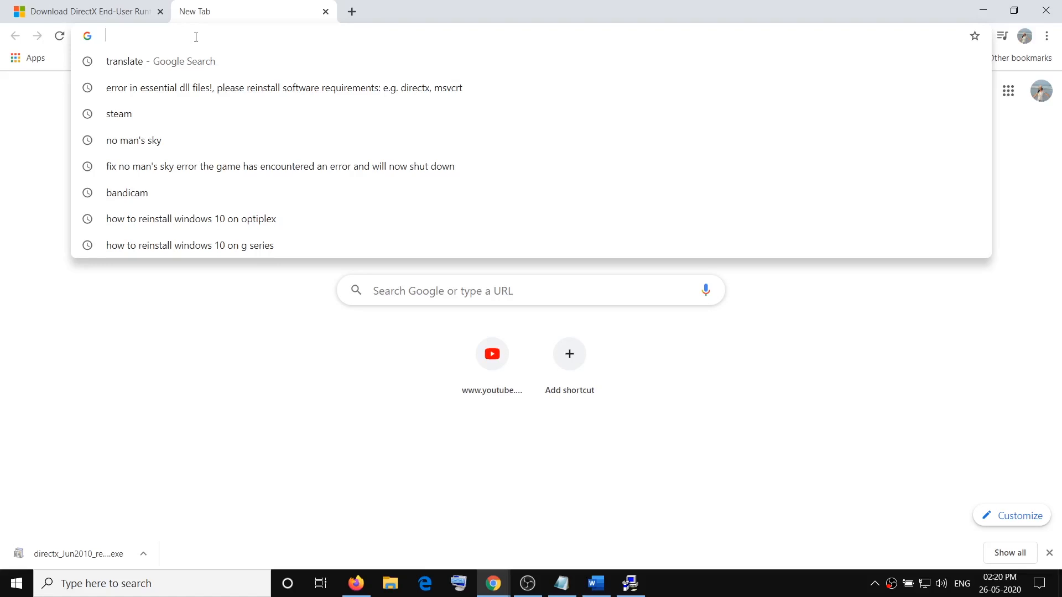
text(media creation tool)
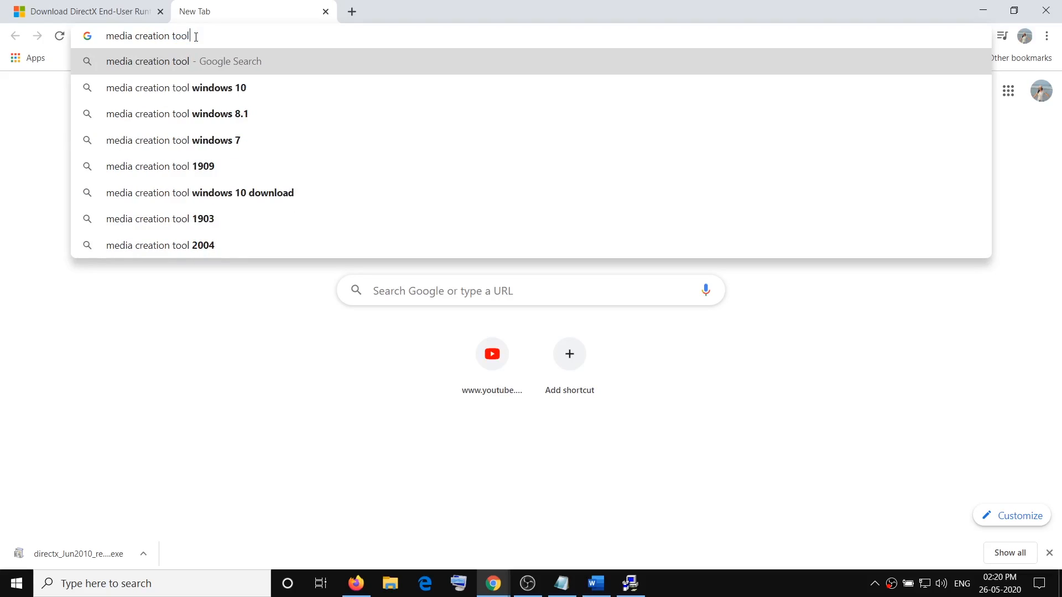
key(Enter)
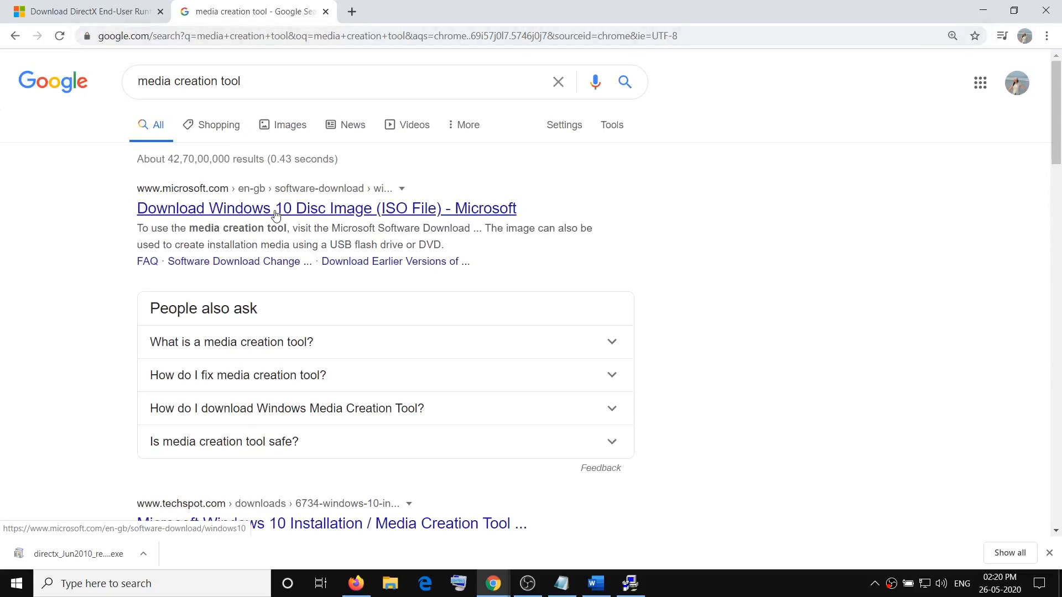
Open Microsoft's Download Windows 10 page and get the Media Creation Tool with 'Download tool now'
click(326, 208)
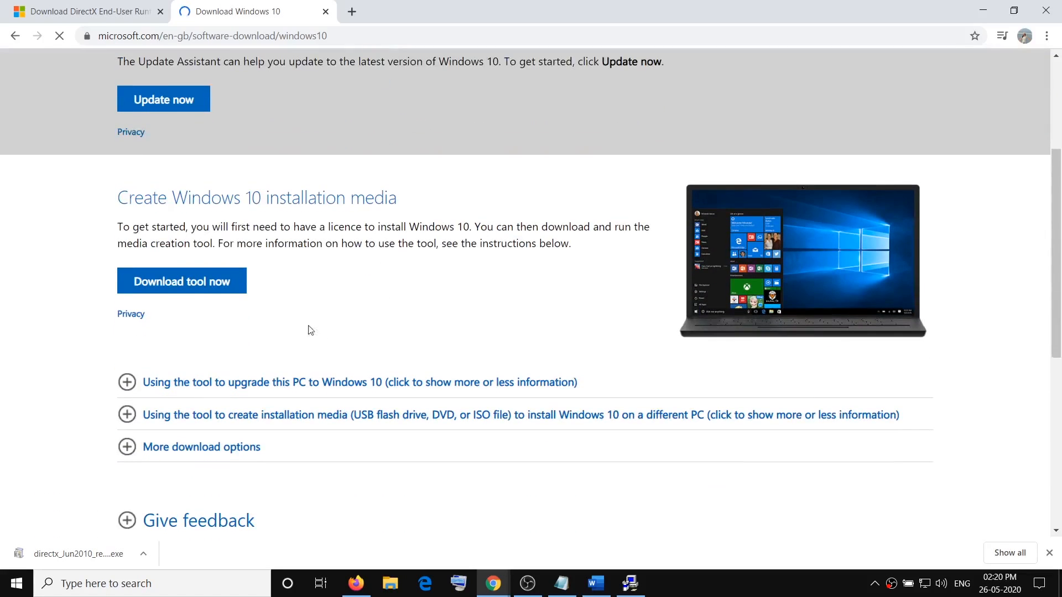
click(182, 280)
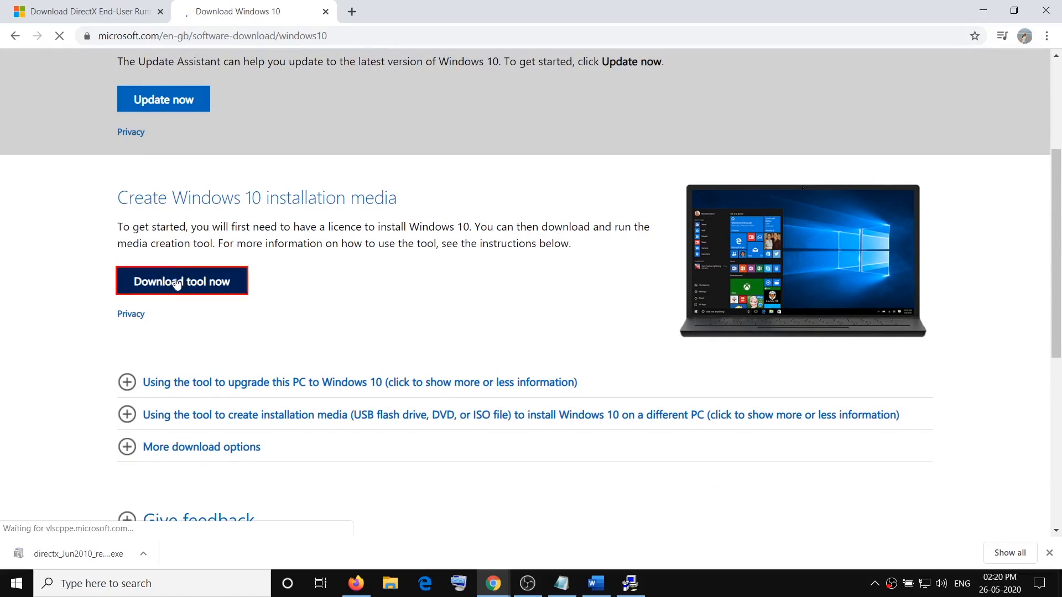
click(181, 281)
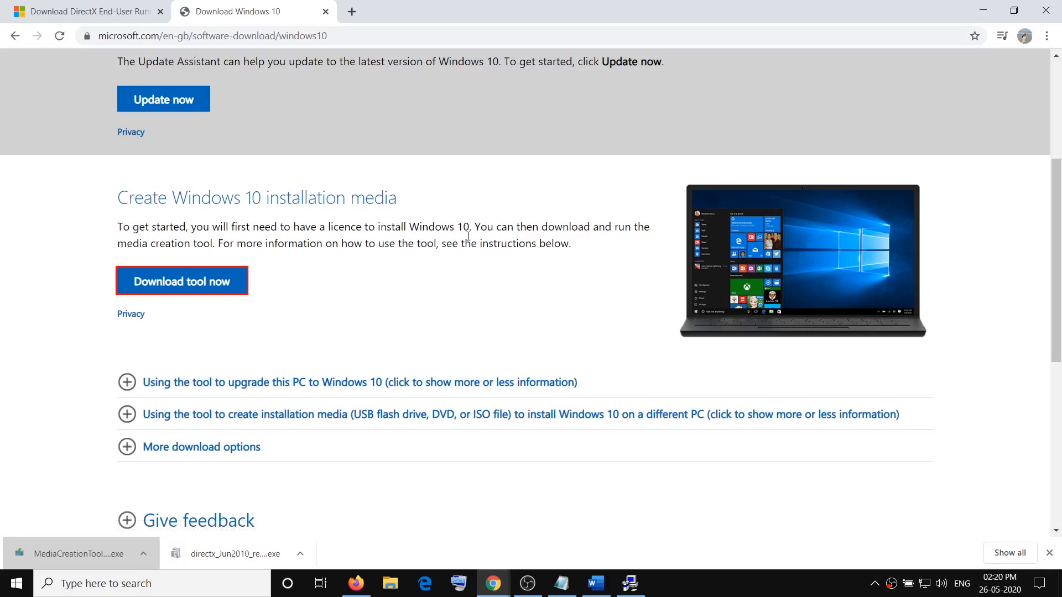
mouse_move(621, 413)
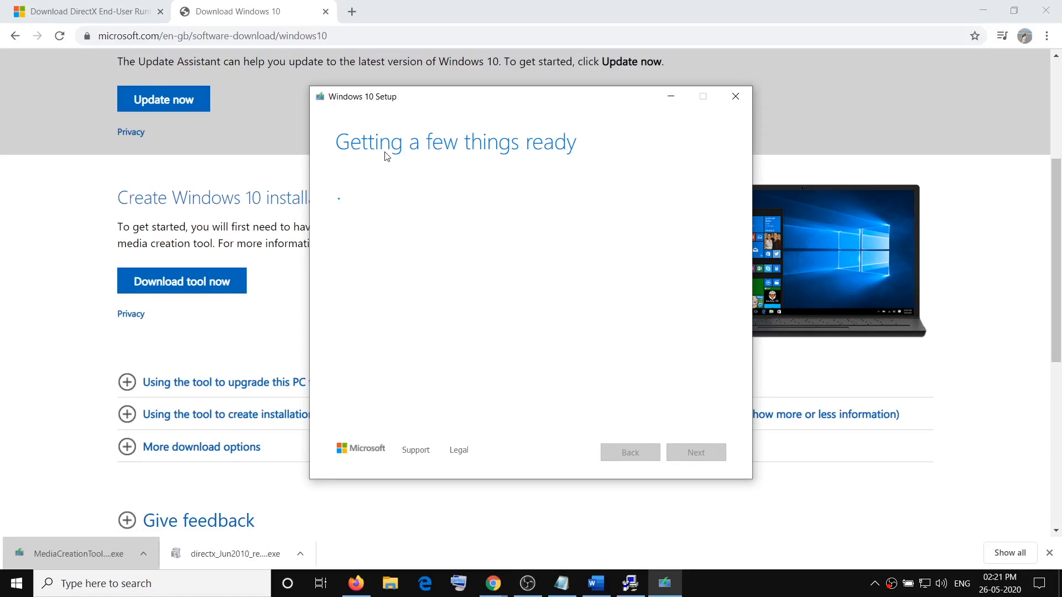
mouse_move(455, 296)
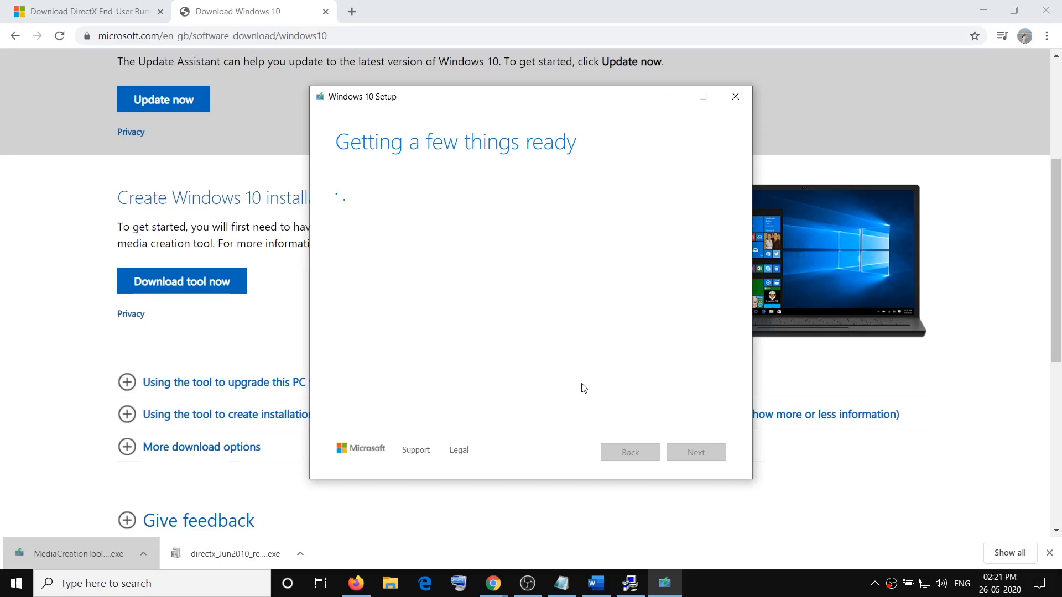
mouse_move(451, 208)
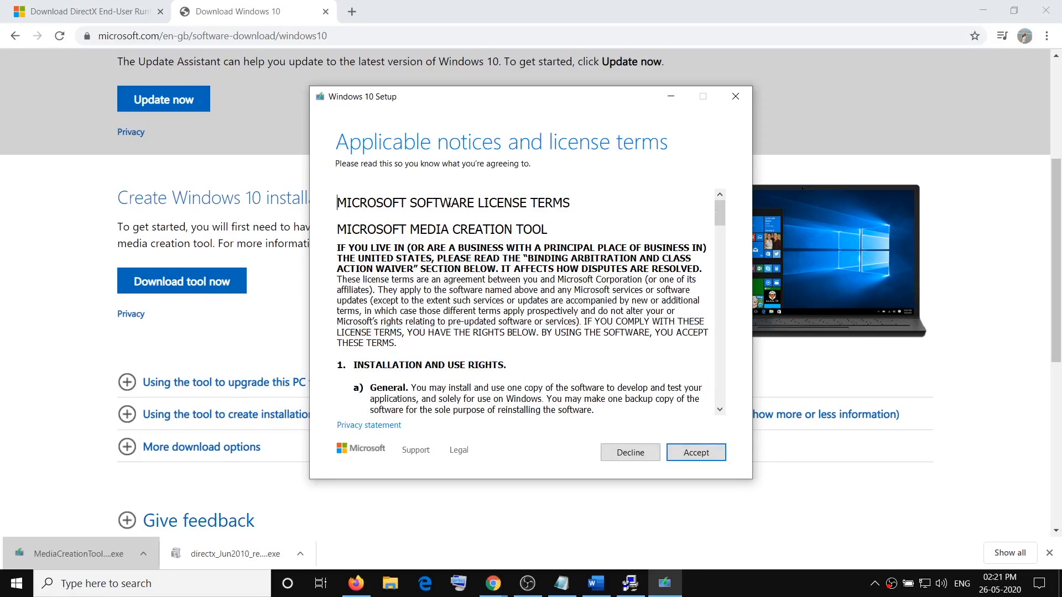
Accept the Windows 10 Setup license terms once they appear
click(694, 452)
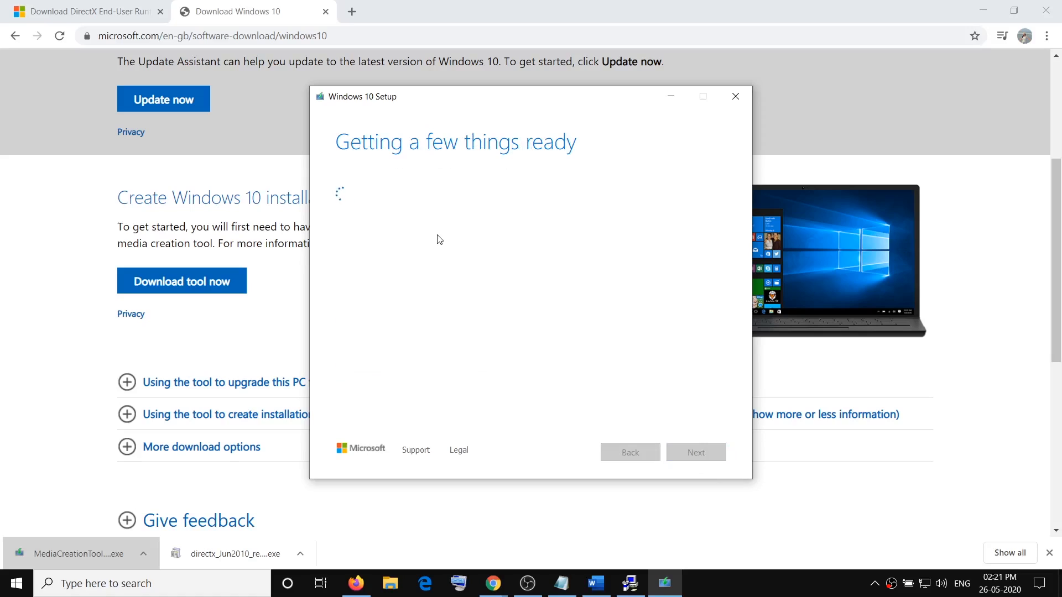